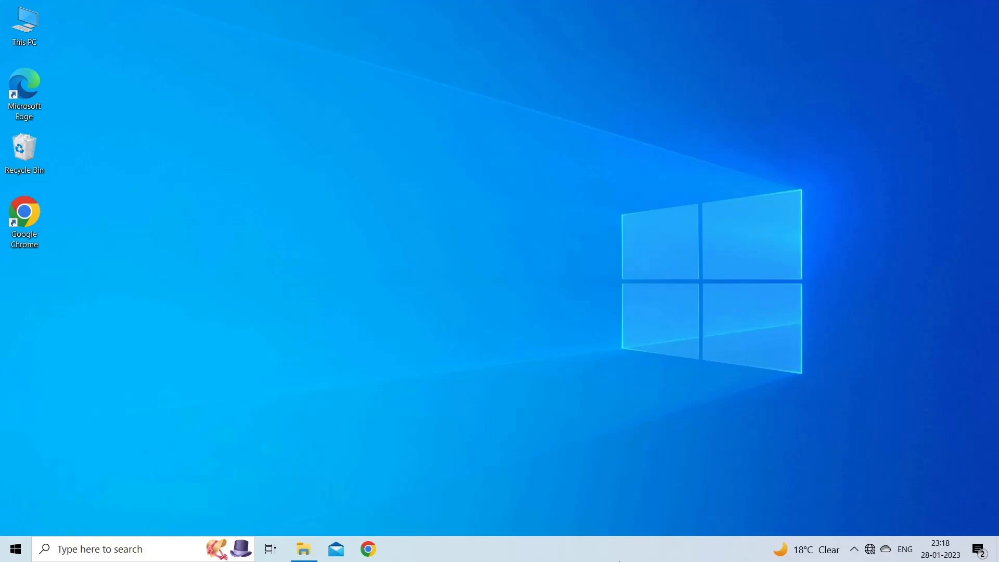
- Open Sales.xlsx and display its Info backstage page
left_click(364, 549)
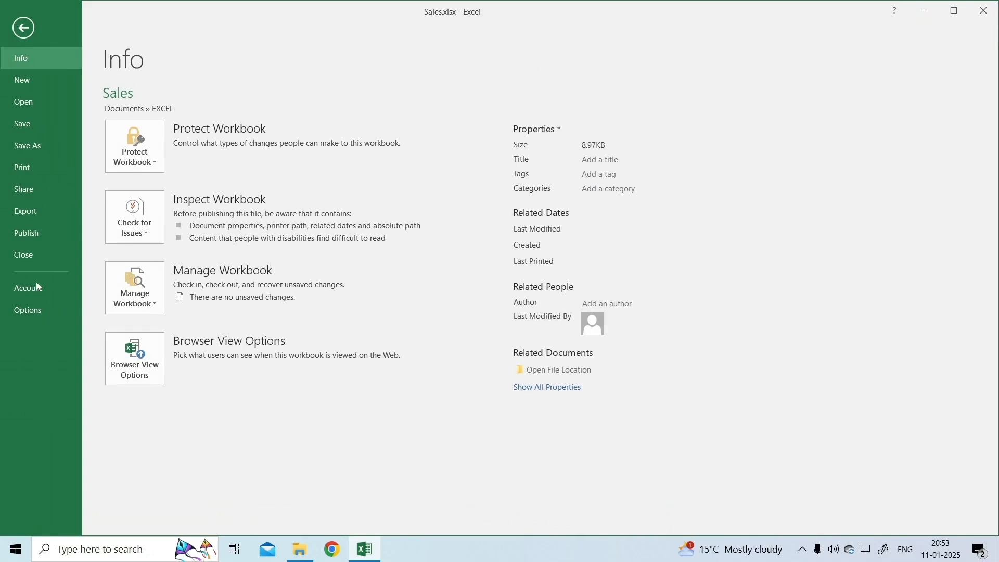
- Enable 'Allow Trusted Locations on my network' under Trust Center > Trusted Locations
left_click(28, 310)
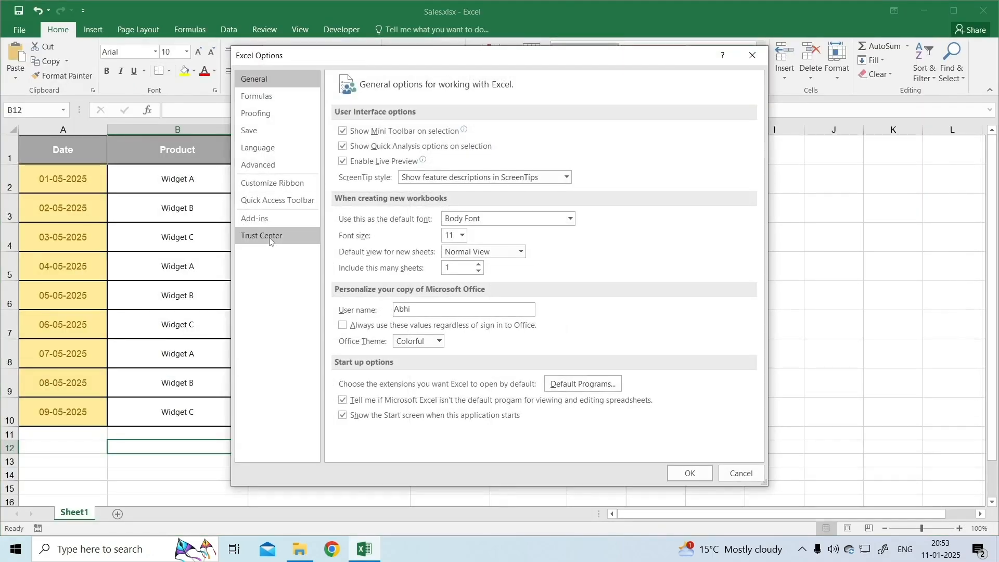
left_click(261, 235)
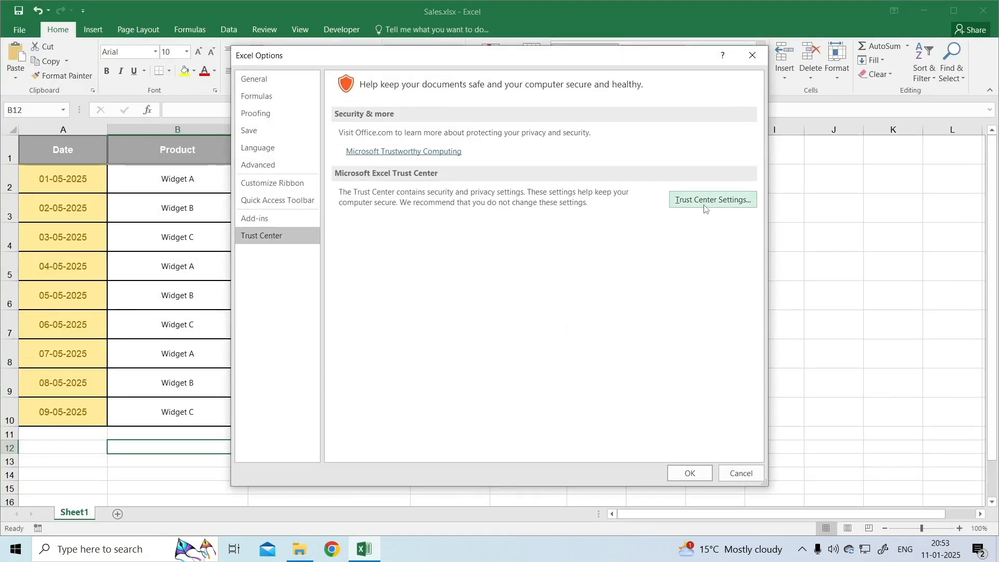
left_click(711, 199)
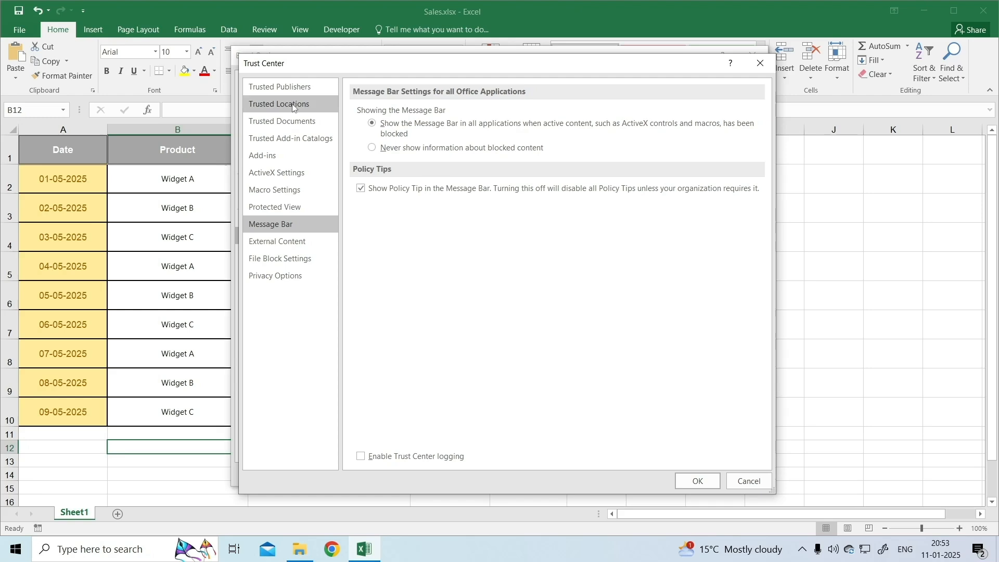
left_click(278, 104)
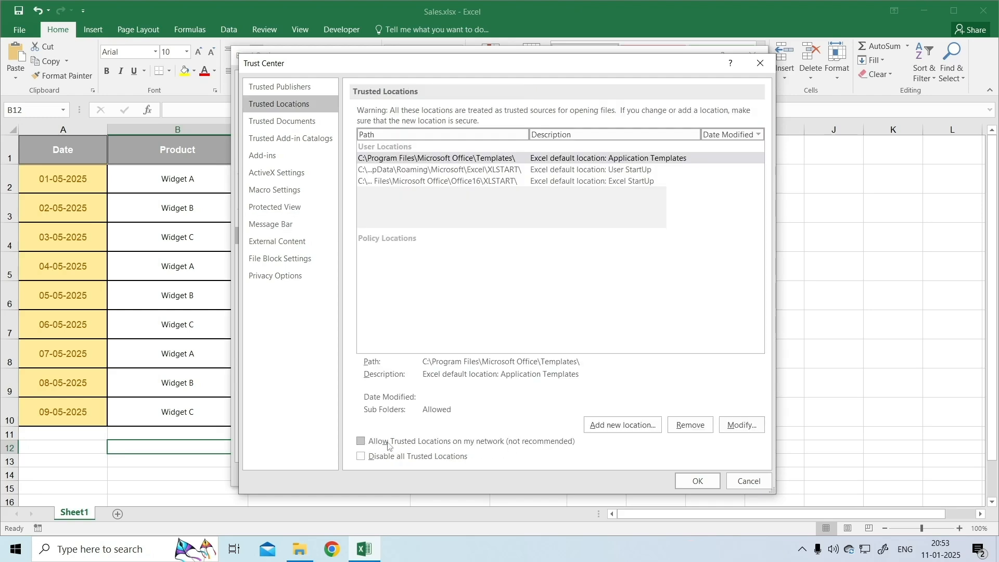
left_click(360, 441)
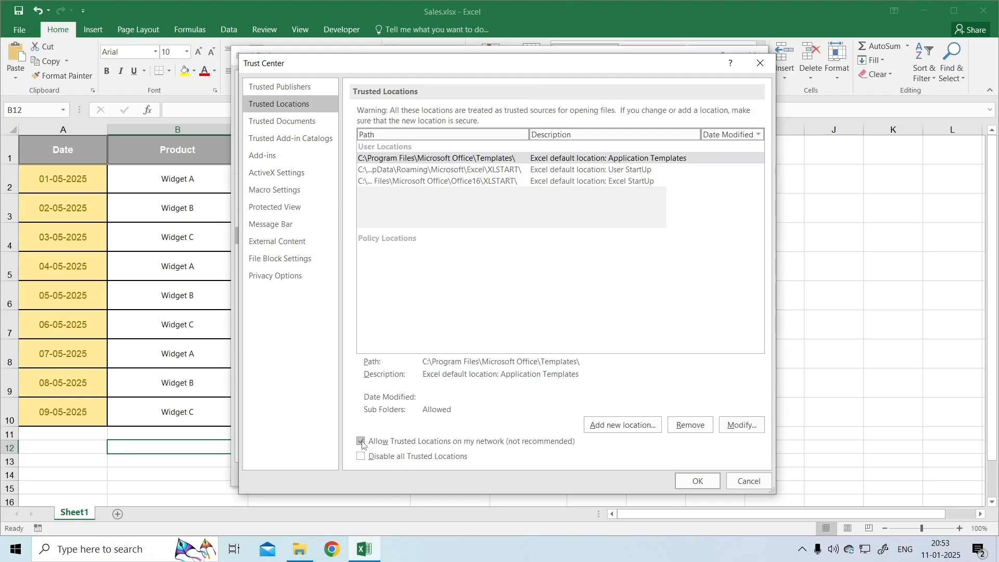
left_click(361, 441)
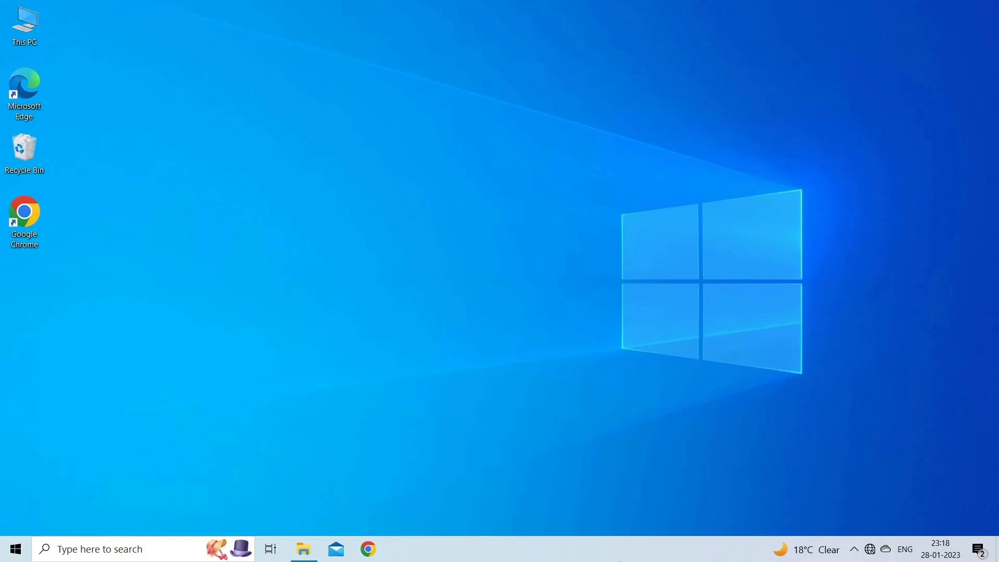
- Reopen Excel and choose 'Enable all macros' in Trust Center Macro Settings
left_click(396, 548)
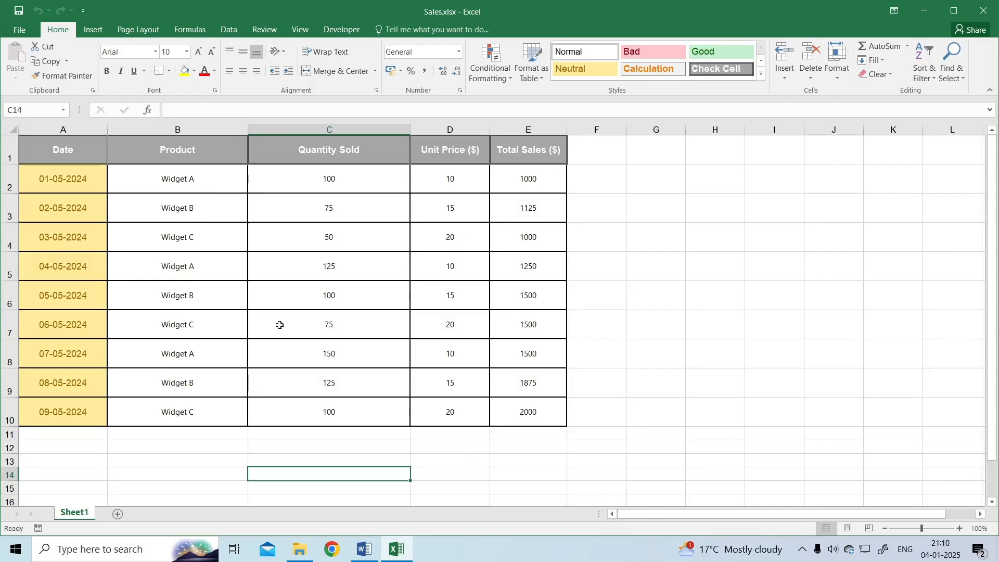
mouse_move(19, 29)
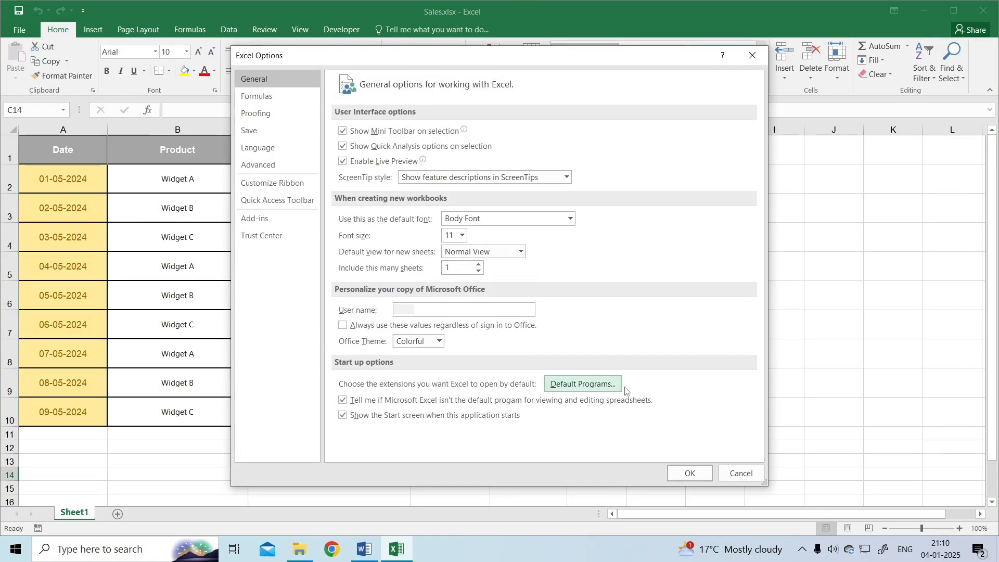
mouse_move(580, 355)
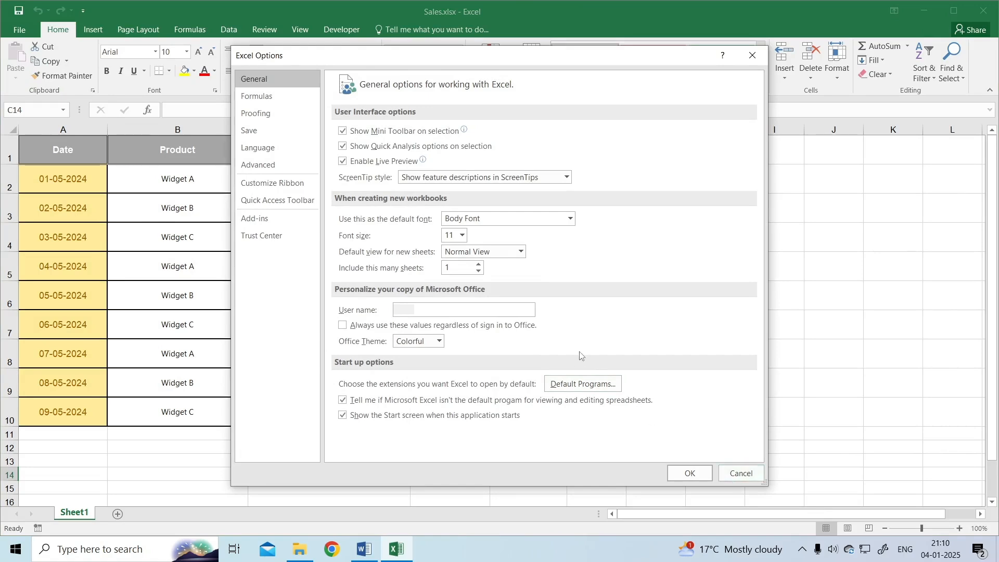
left_click(261, 235)
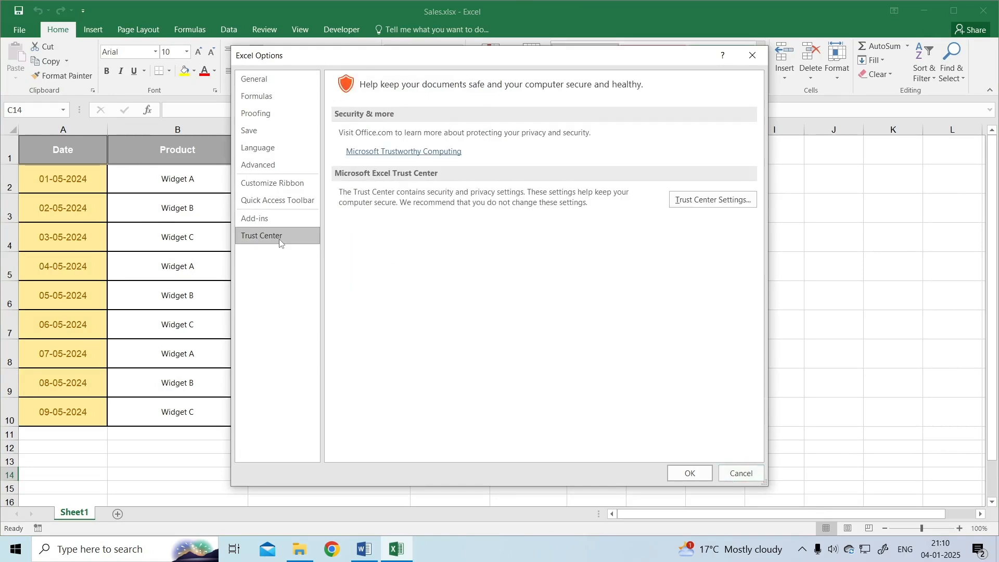
left_click(713, 199)
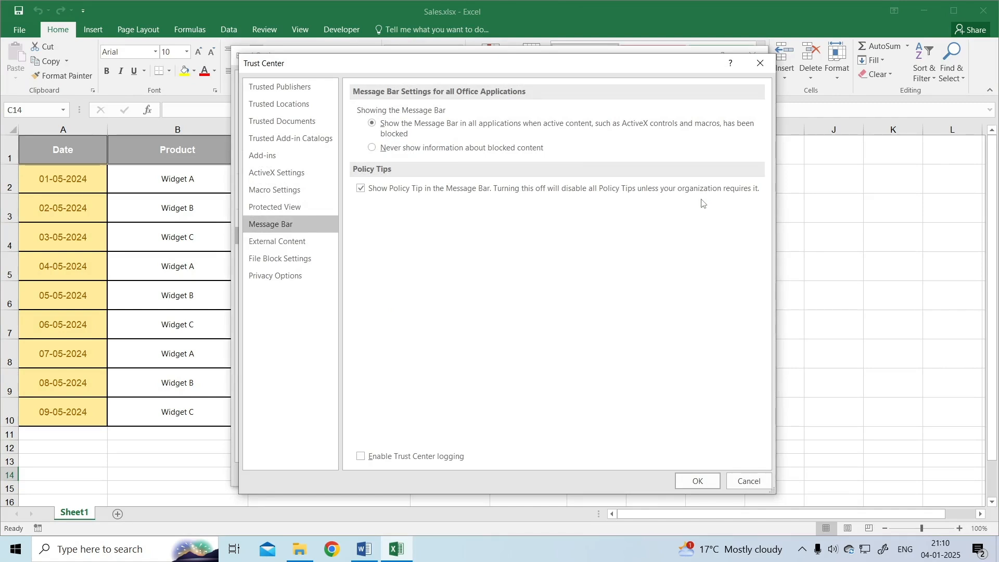
mouse_move(274, 207)
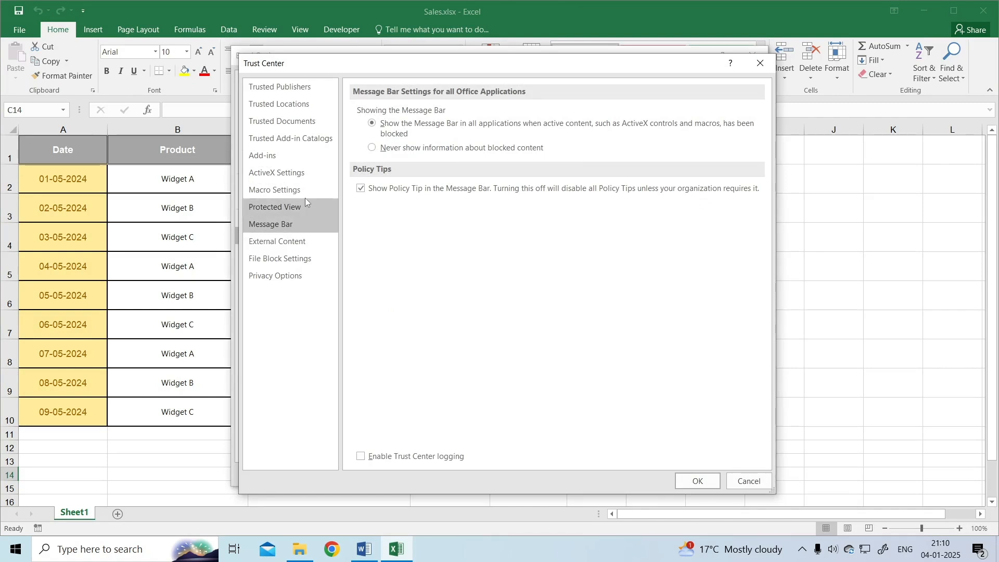
left_click(275, 189)
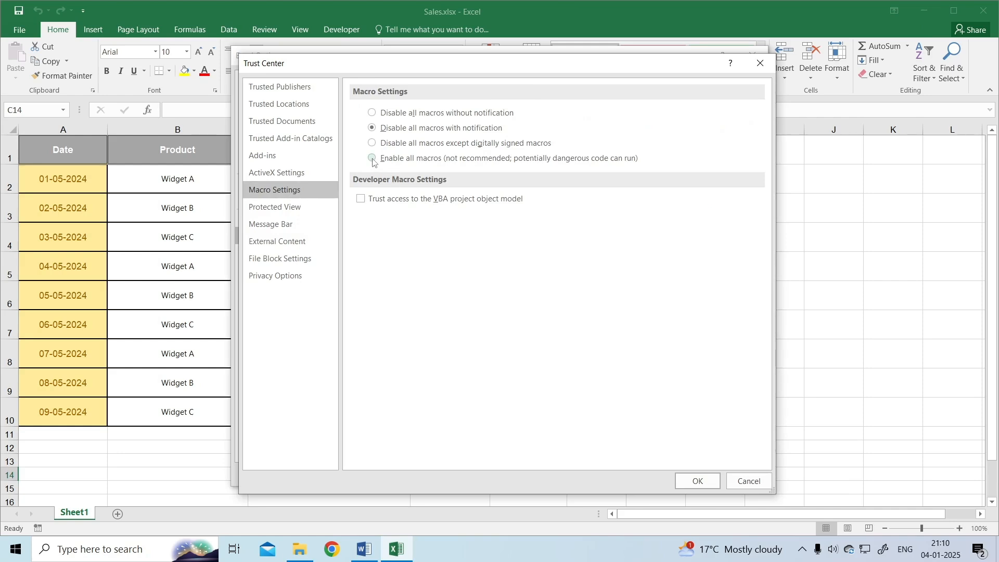
left_click(372, 158)
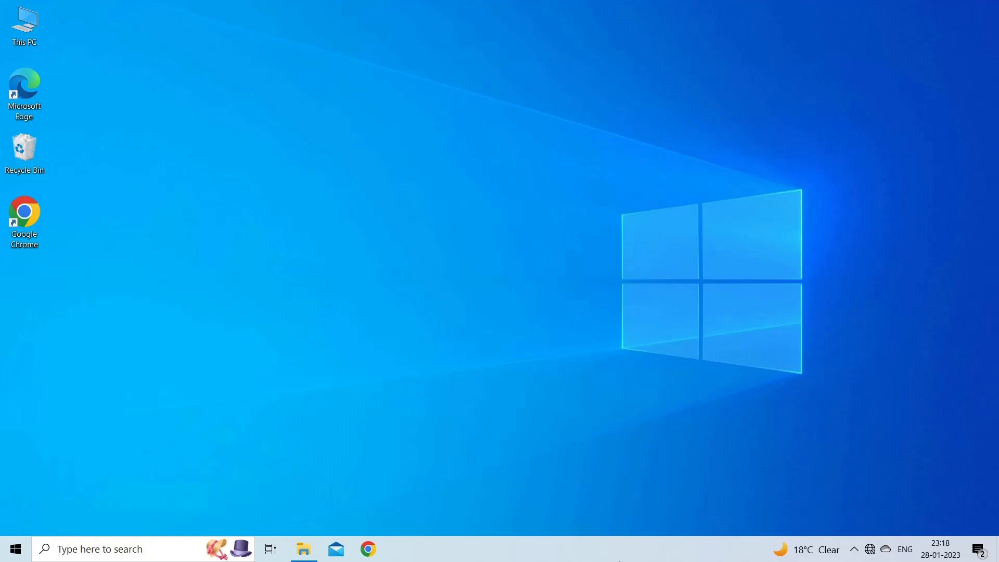
- Reopen Excel, browse to Documents\EXCEL and select Update file.xlsx with alternative open options
left_click(364, 549)
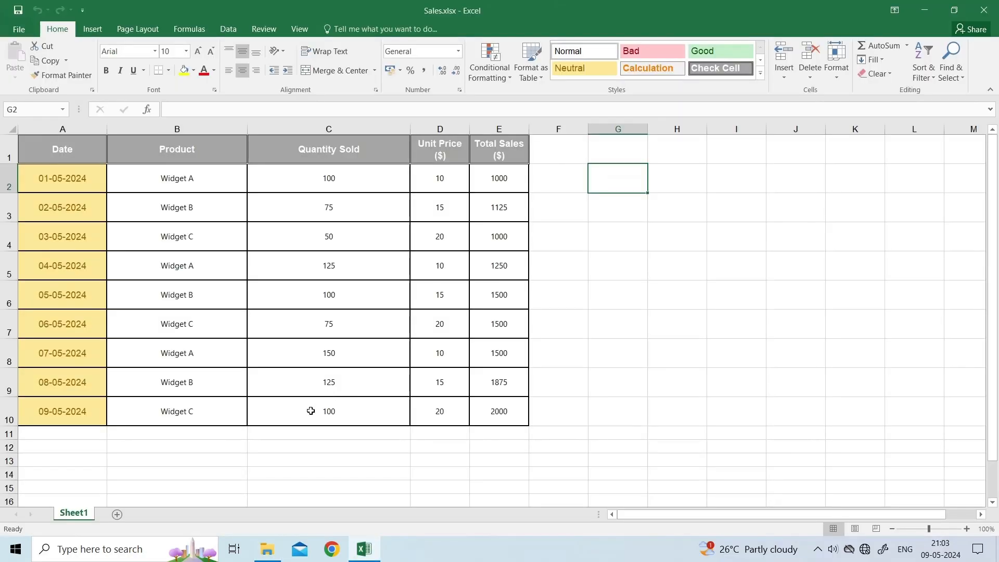
mouse_move(261, 432)
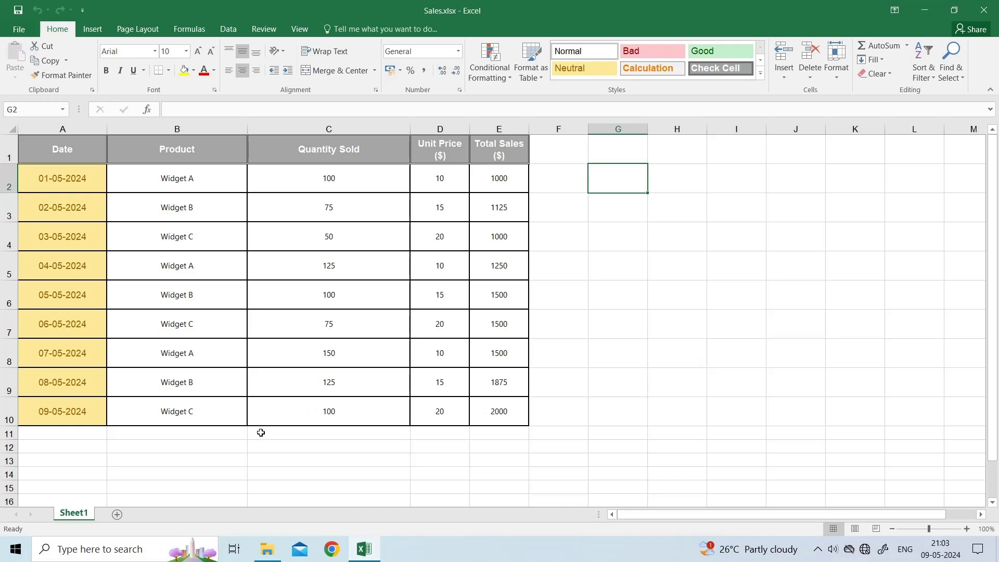
left_click(19, 29)
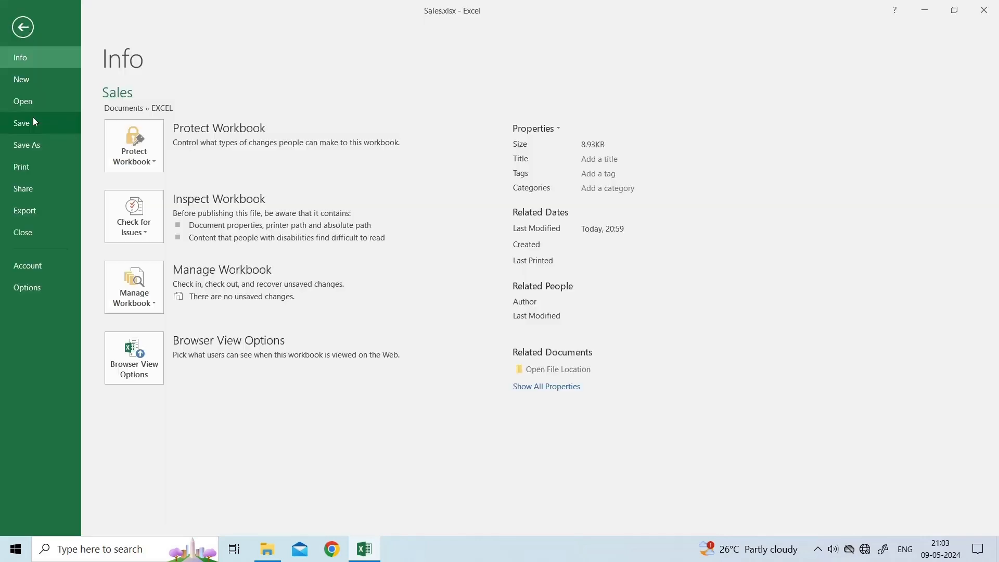
left_click(22, 100)
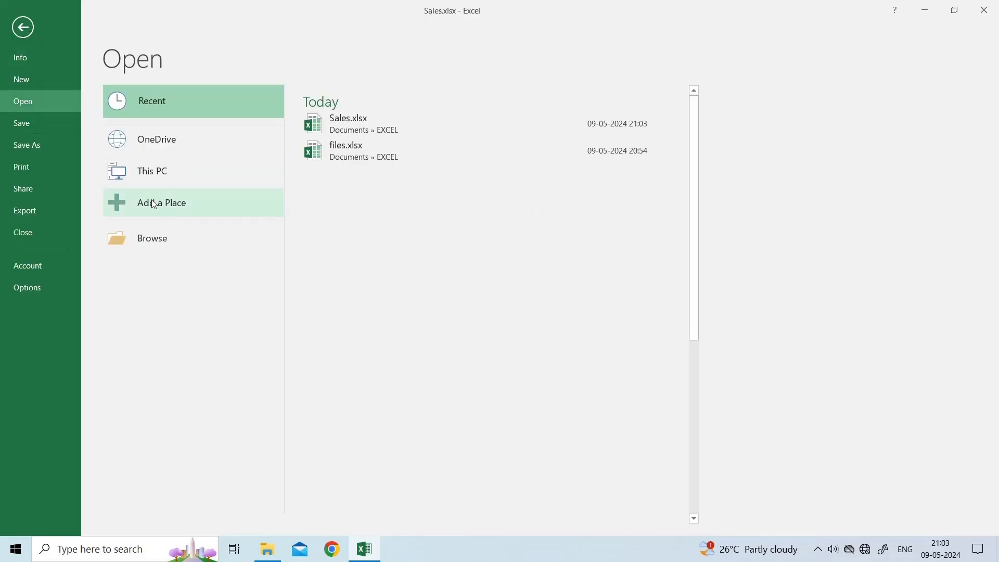
left_click(152, 237)
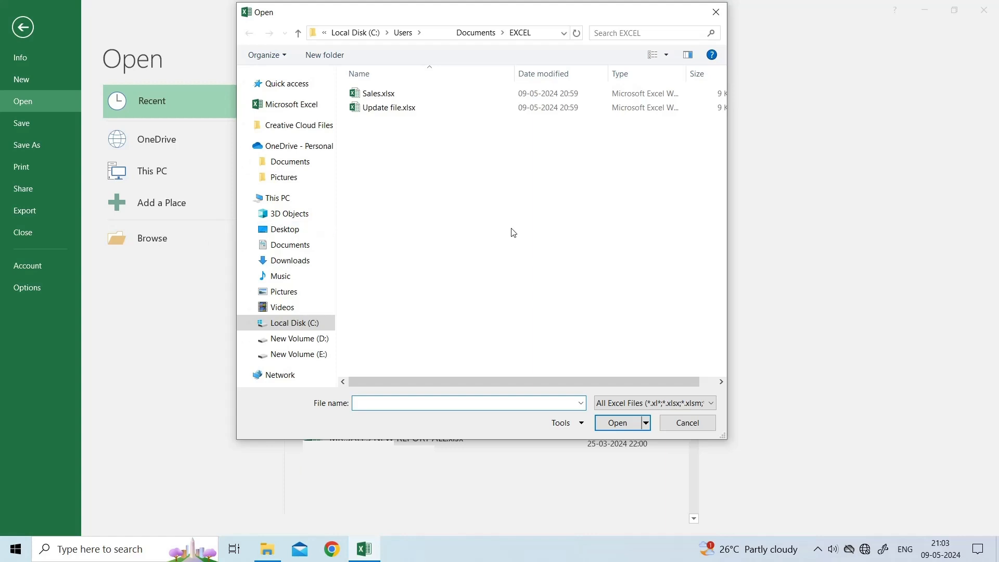
left_click(388, 107)
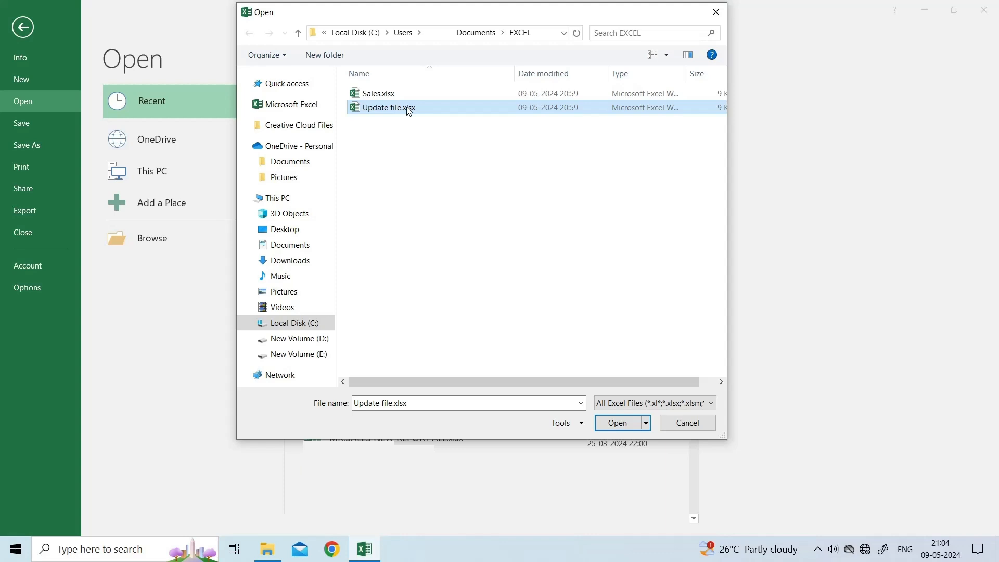
left_click(644, 422)
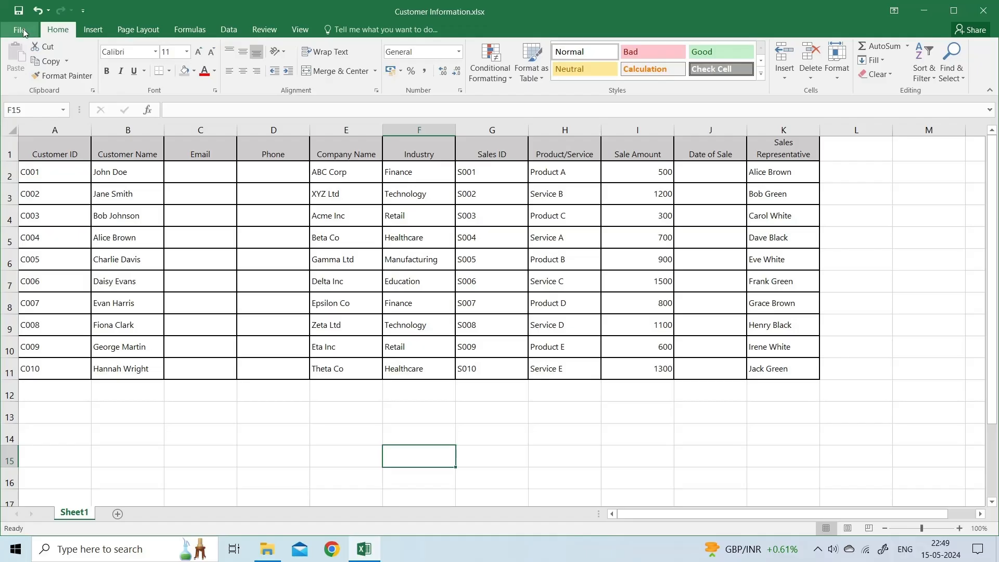
- Set Excel Workbook (*.xlsx) as the default save format, then close Excel
left_click(22, 29)
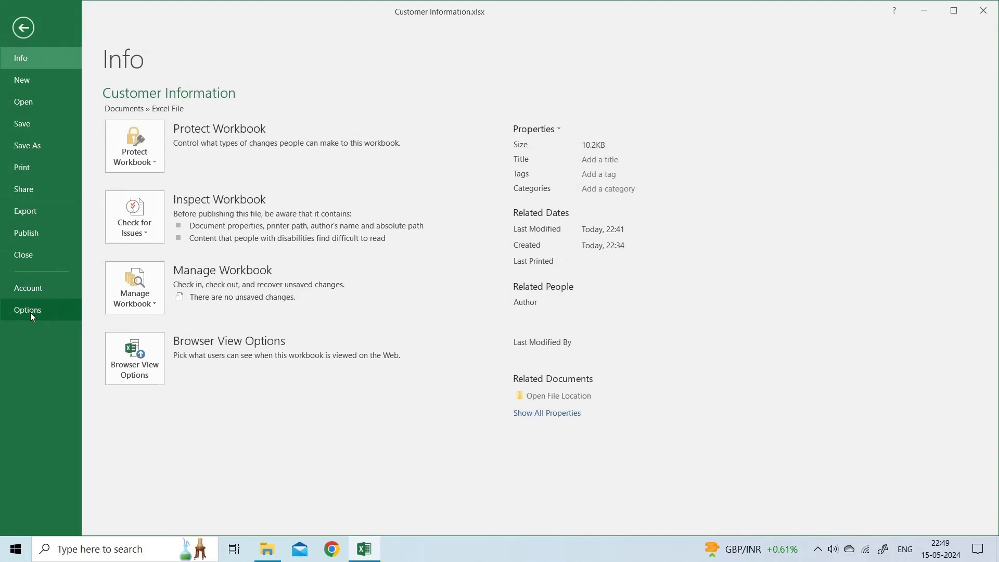
left_click(27, 309)
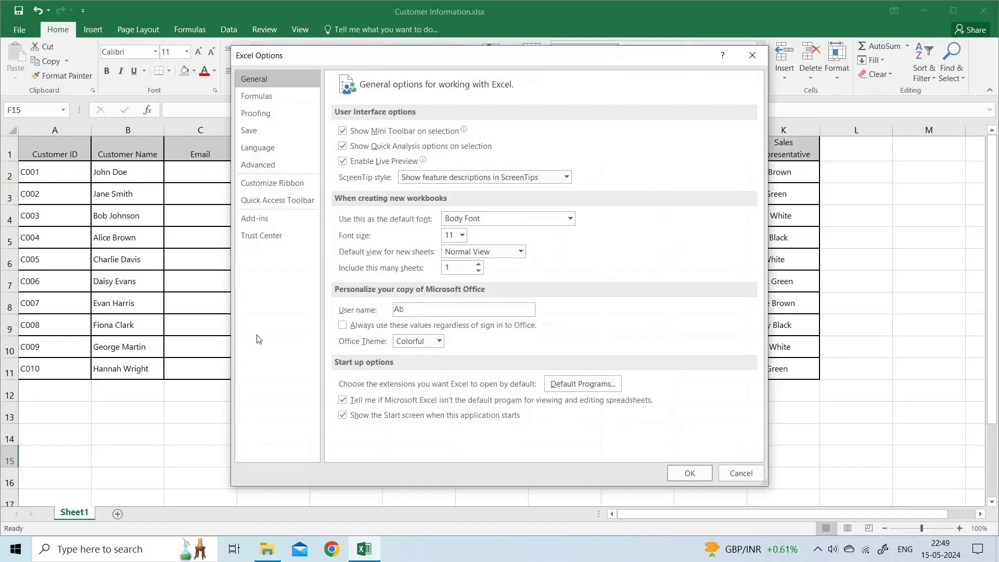
left_click(249, 131)
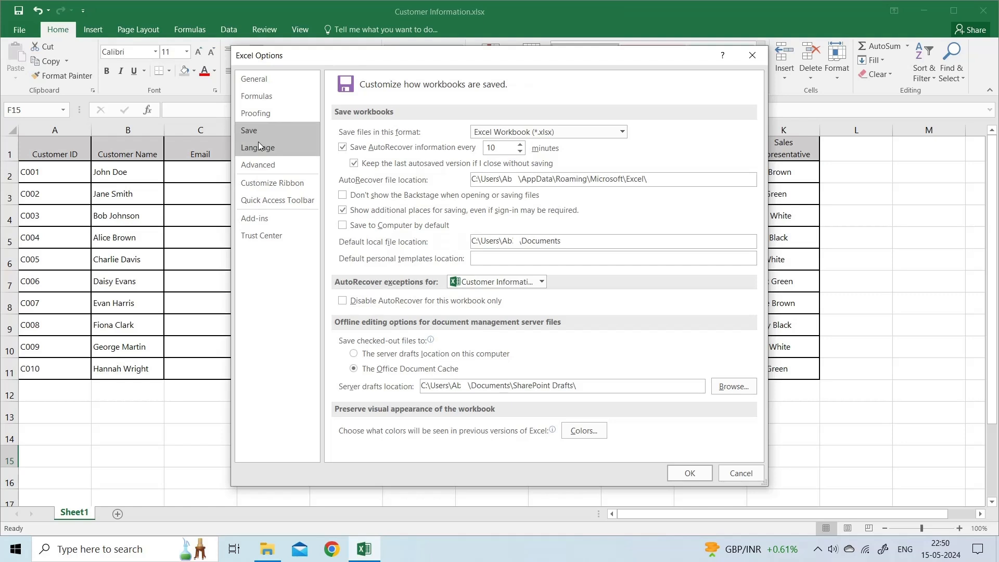
mouse_move(421, 120)
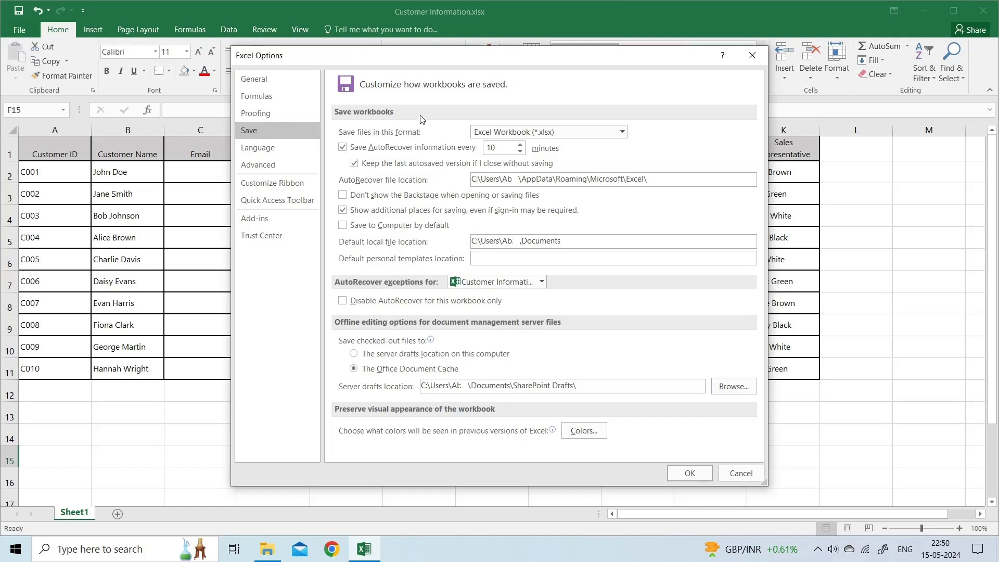
left_click(622, 132)
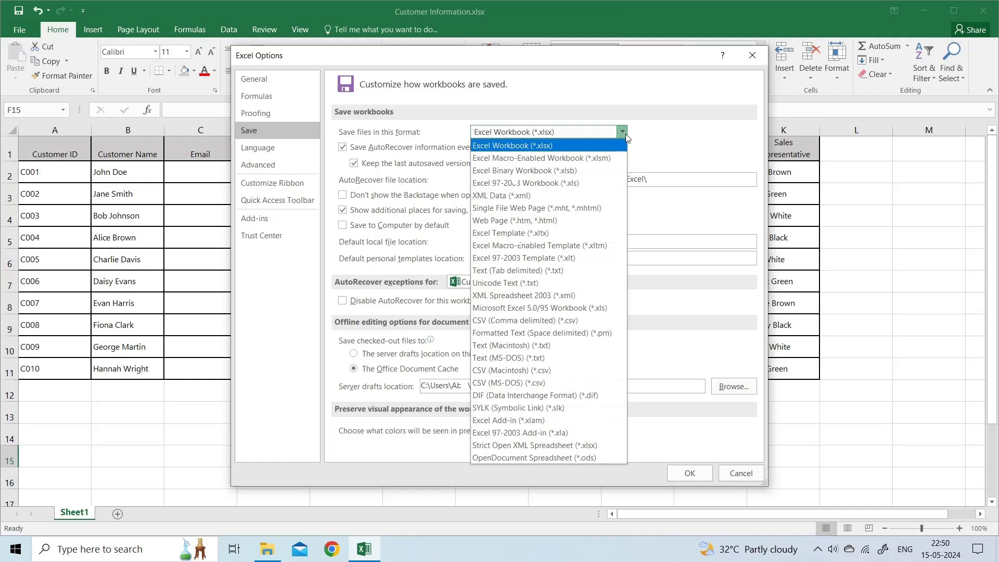
mouse_move(604, 153)
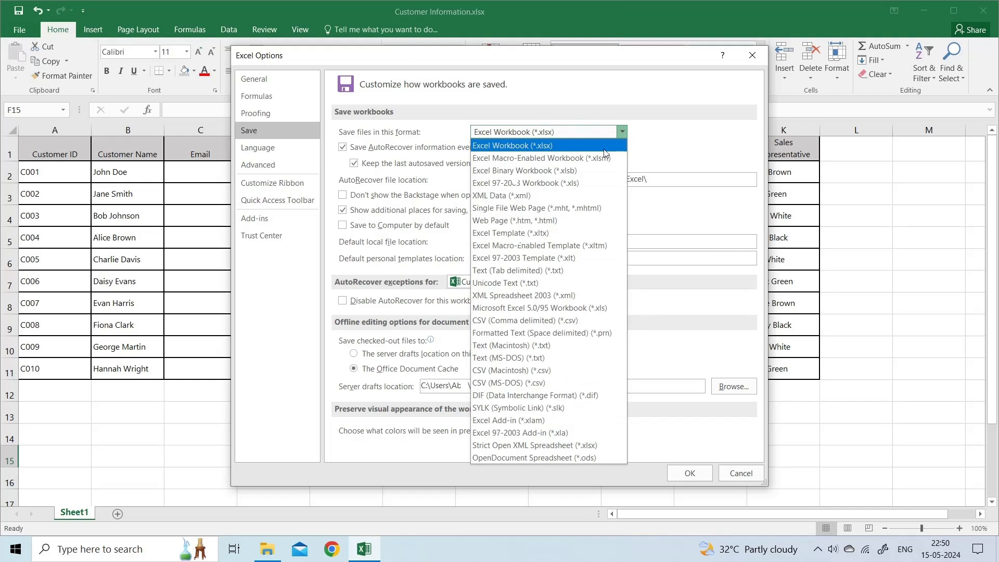
mouse_move(522, 258)
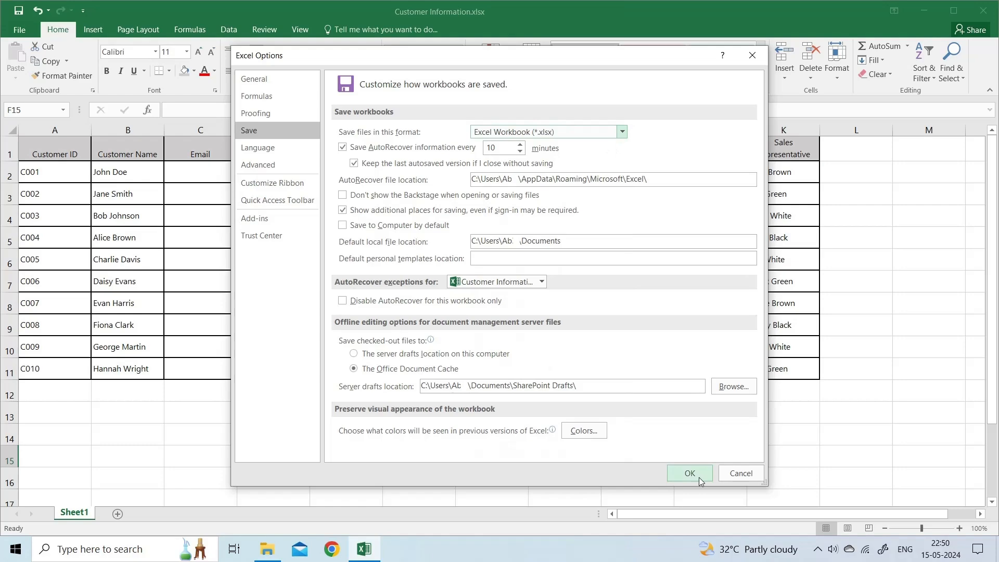
left_click(689, 473)
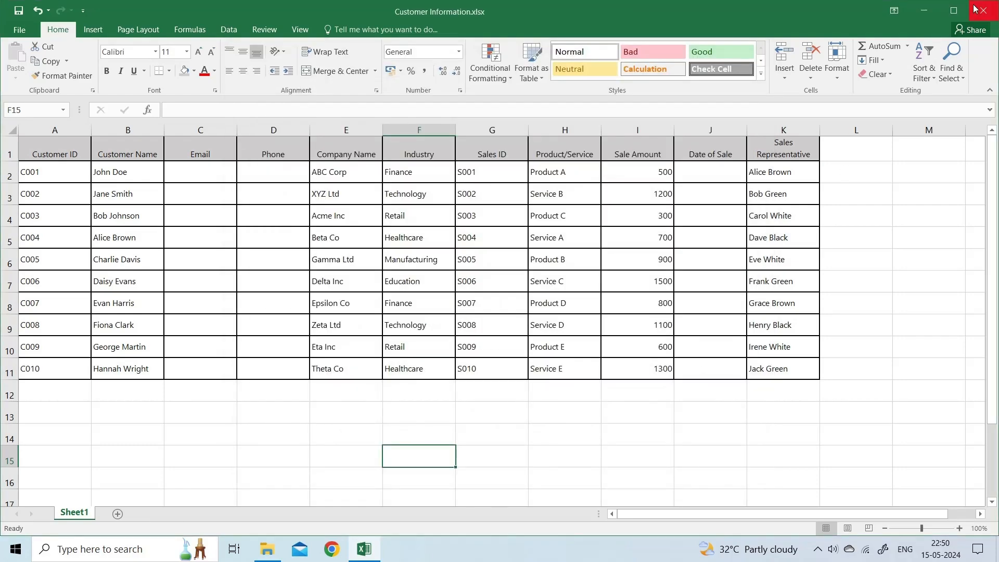
left_click(987, 11)
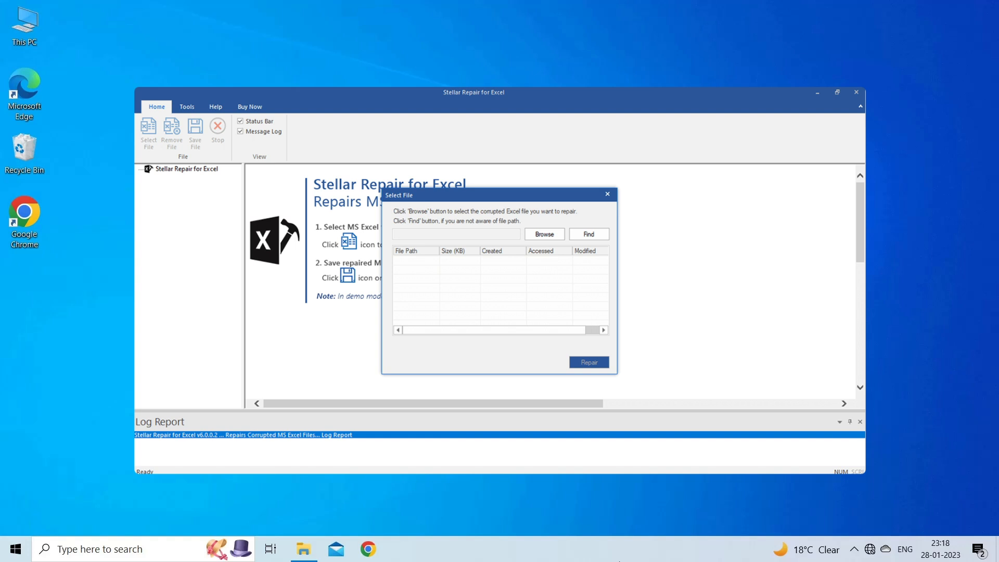
- Close the Stellar Repair for Excel window, leaving the desktop
left_click(856, 91)
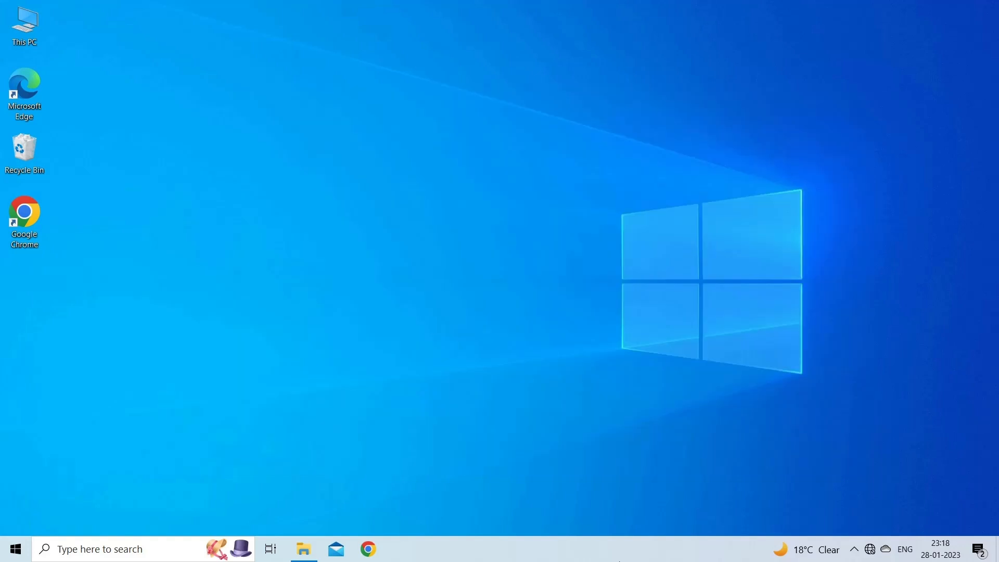